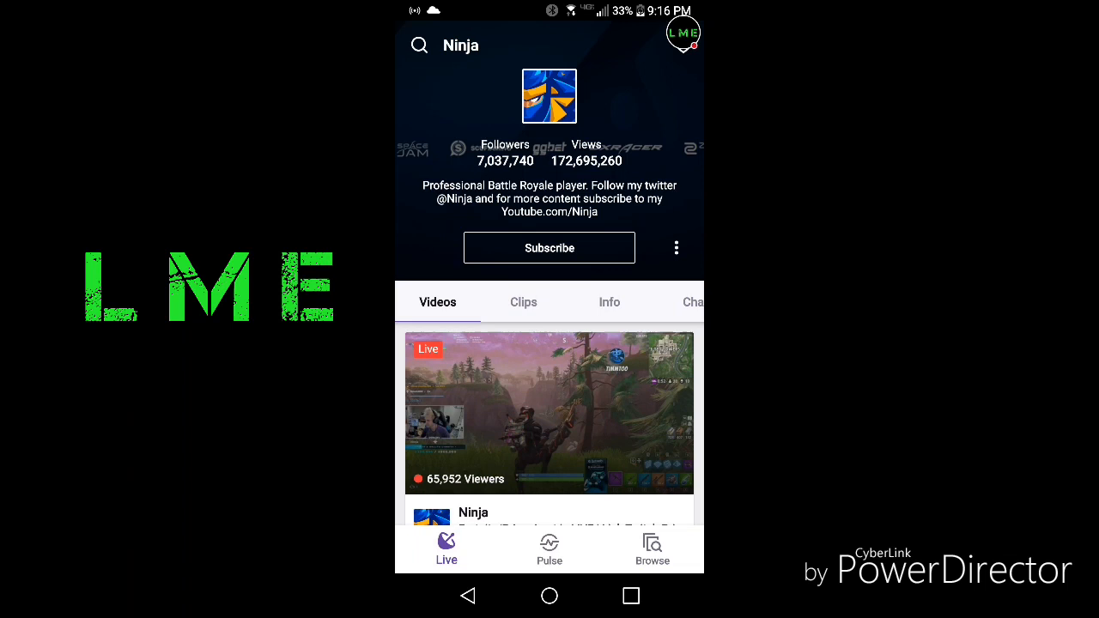
Copy the link to Ninja's 'ninja loses his mind' clip from its Share options.
scroll(down, 3)
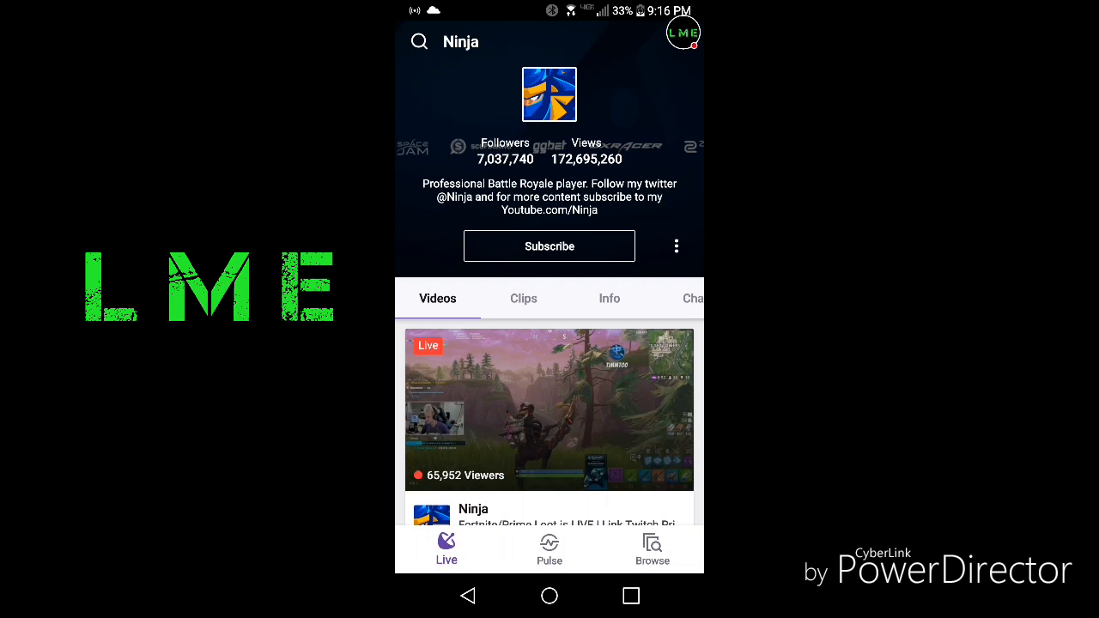
click(523, 299)
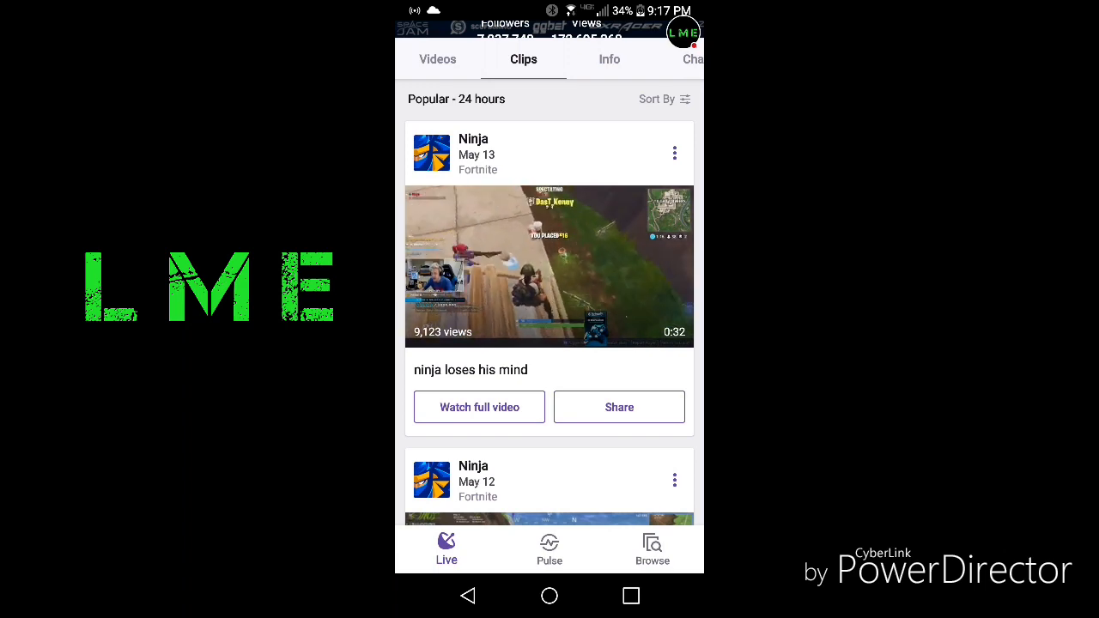
click(618, 407)
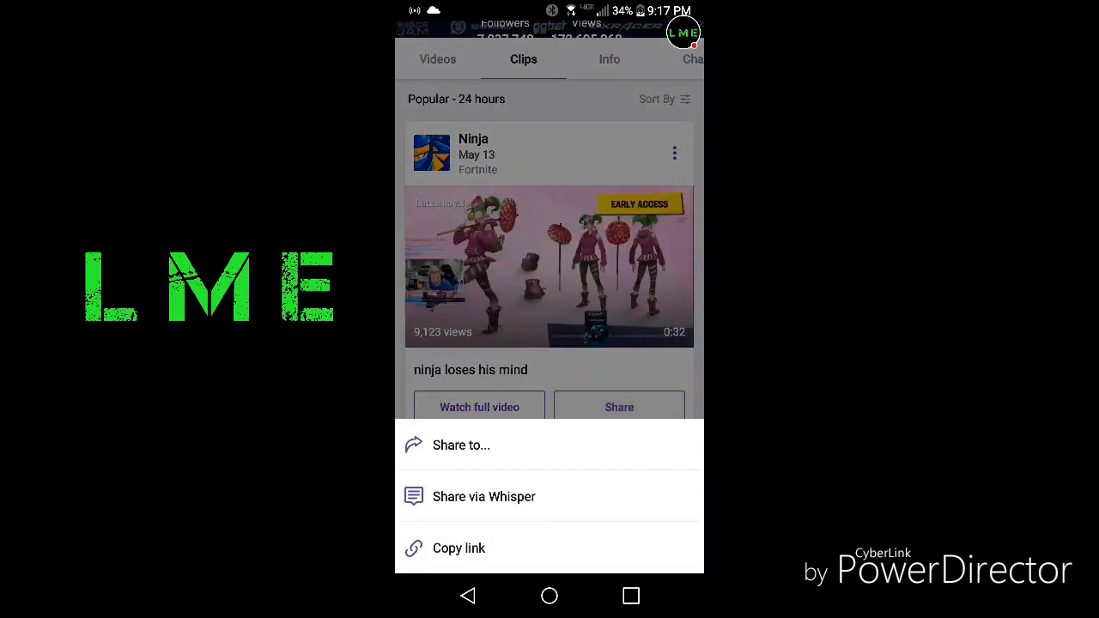
click(459, 547)
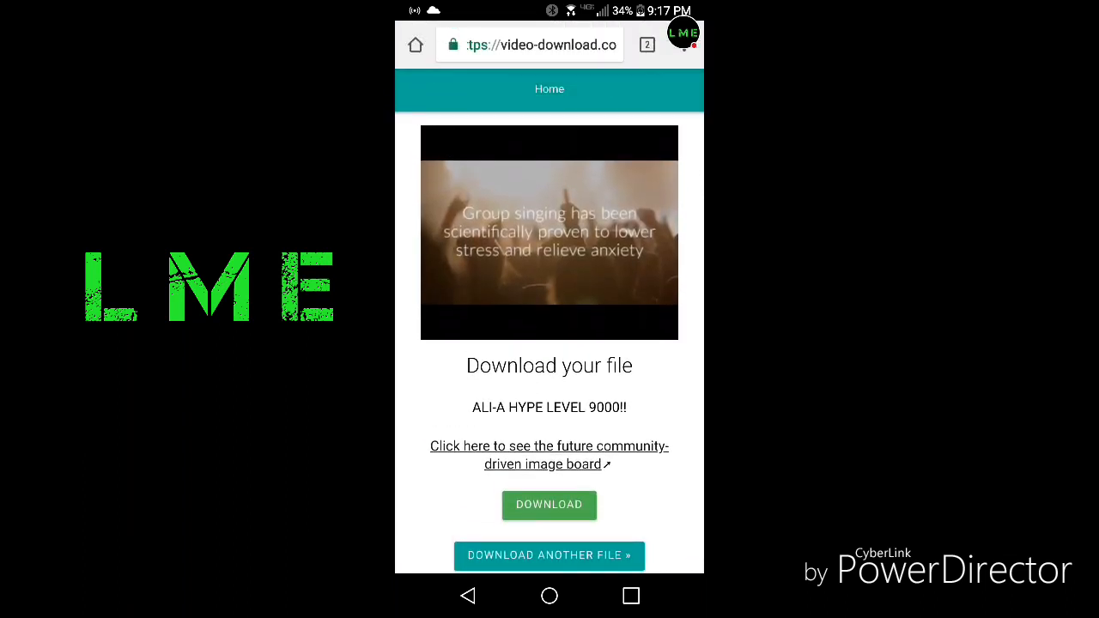
Return to the empty link-entry form via 'Download another file'.
click(528, 44)
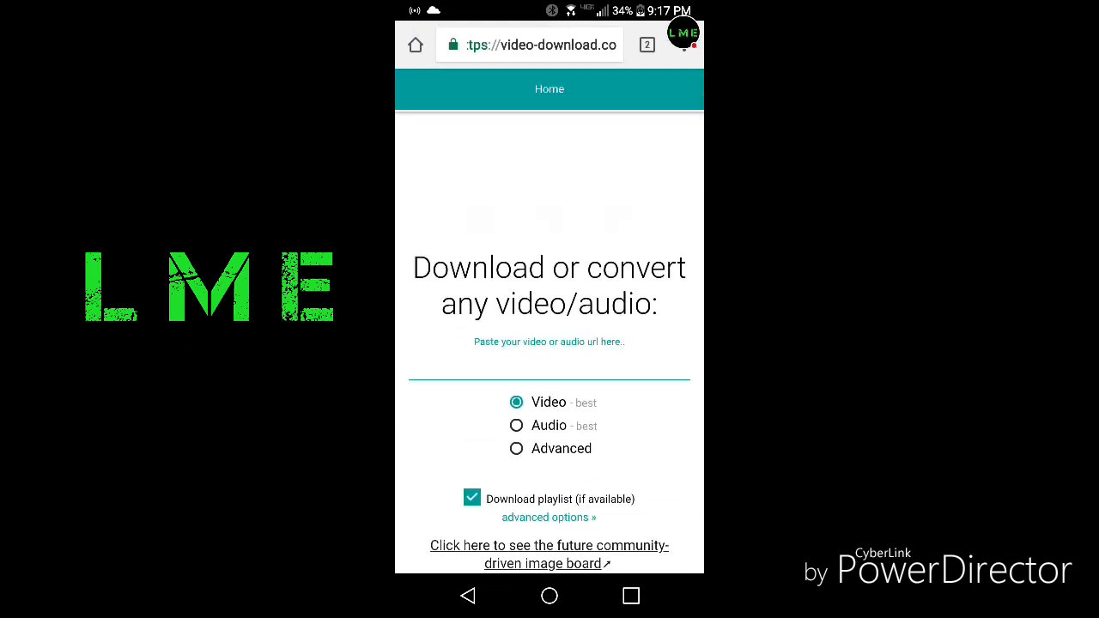
Submit the link clips.twitch.tv/GiftedColorfulApeStinkyCheese to get the quality options.
text(clips.twitch.tv/GiftedColorfulApeStinkyCheese)
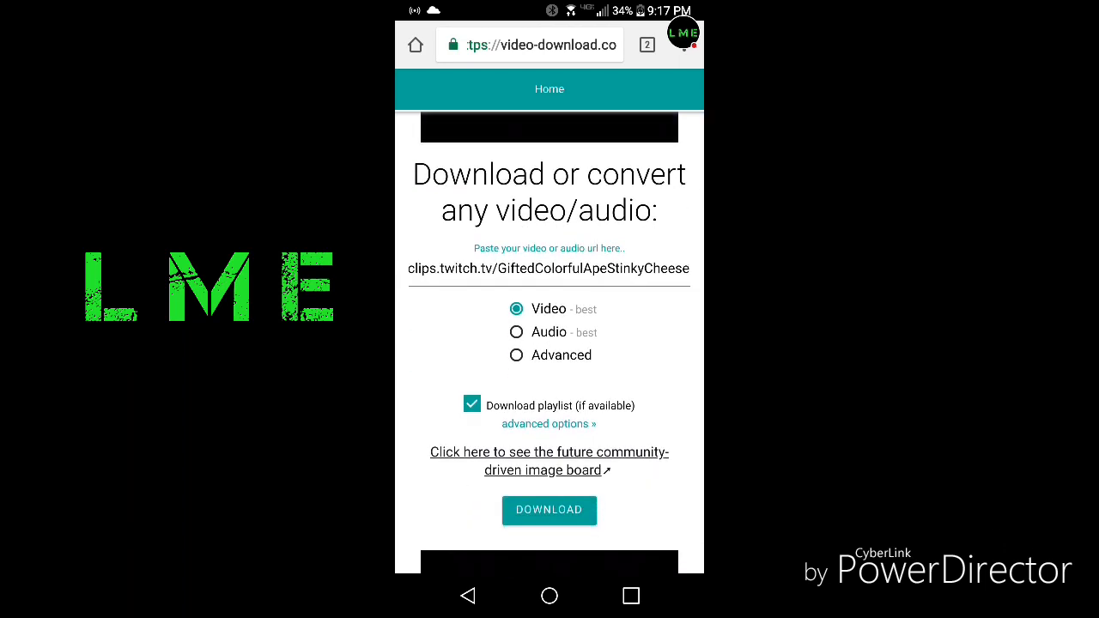
scroll(down, 3)
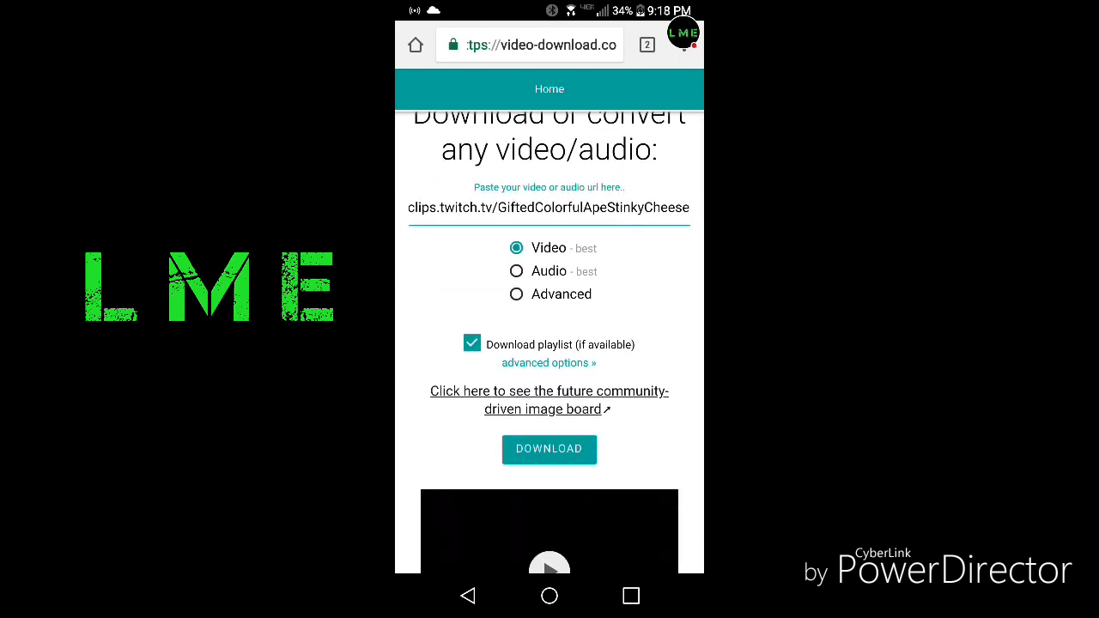
click(549, 450)
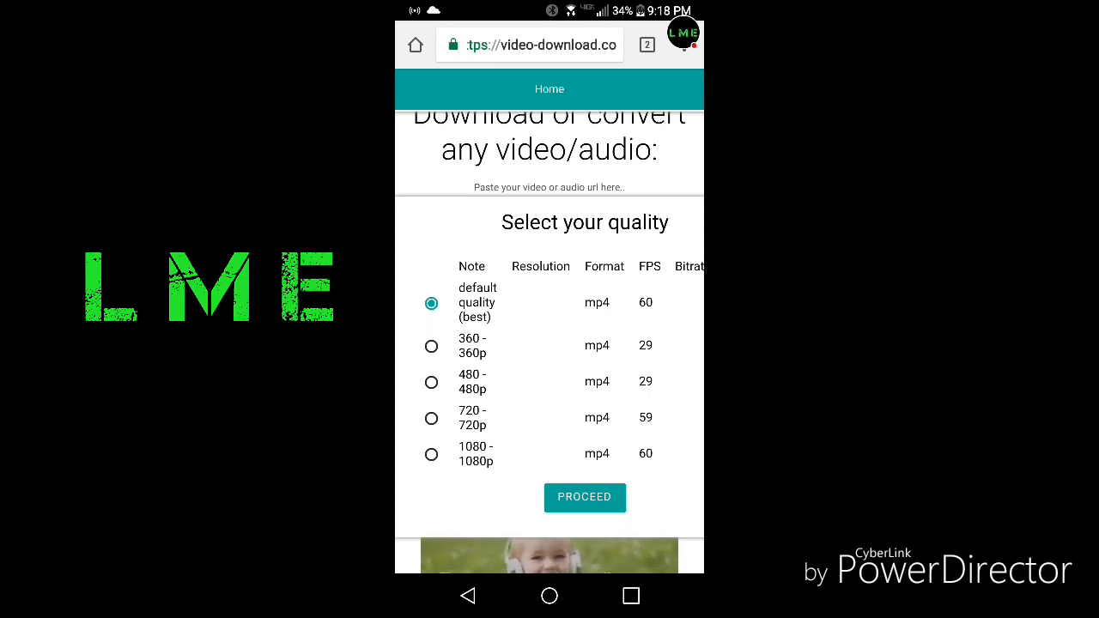
Keep default best quality and download the 'ninja loses his mind' file to the phone.
click(584, 498)
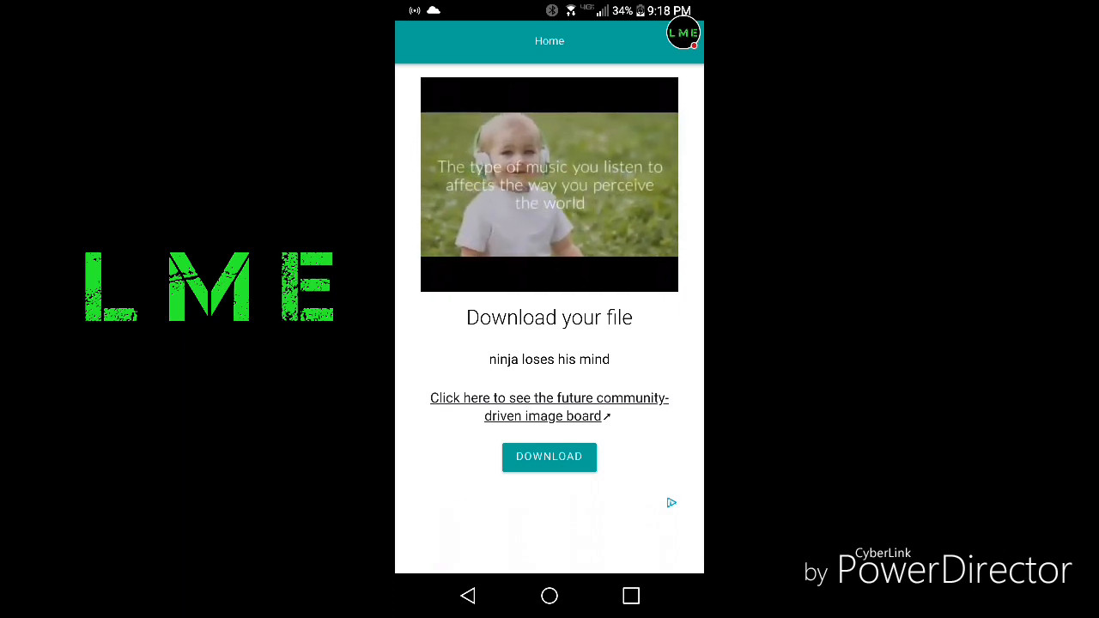
click(549, 456)
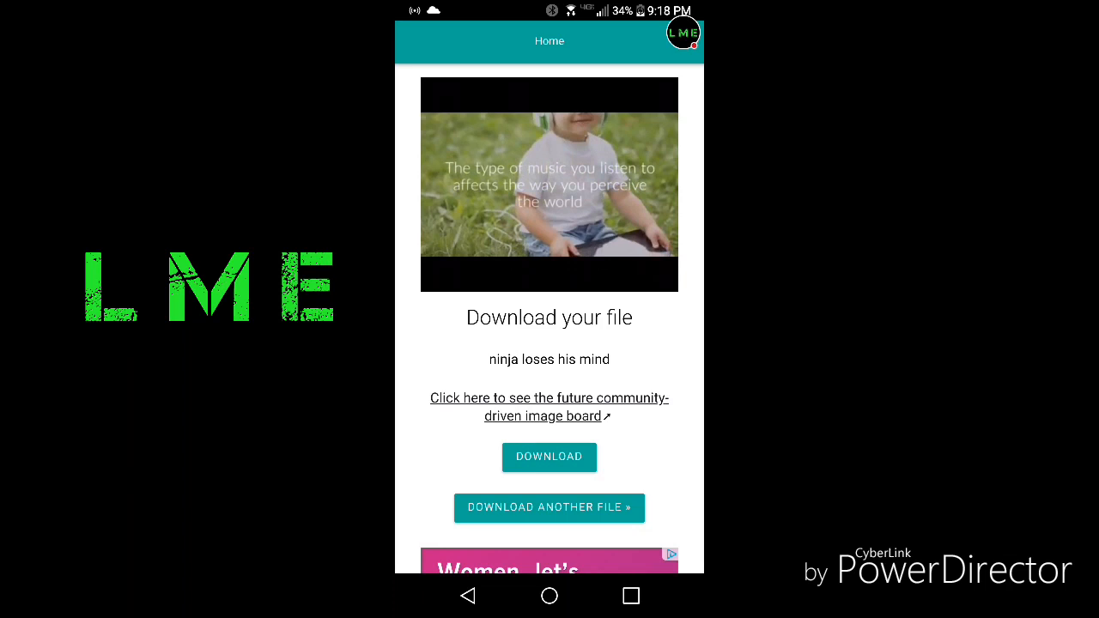
click(550, 456)
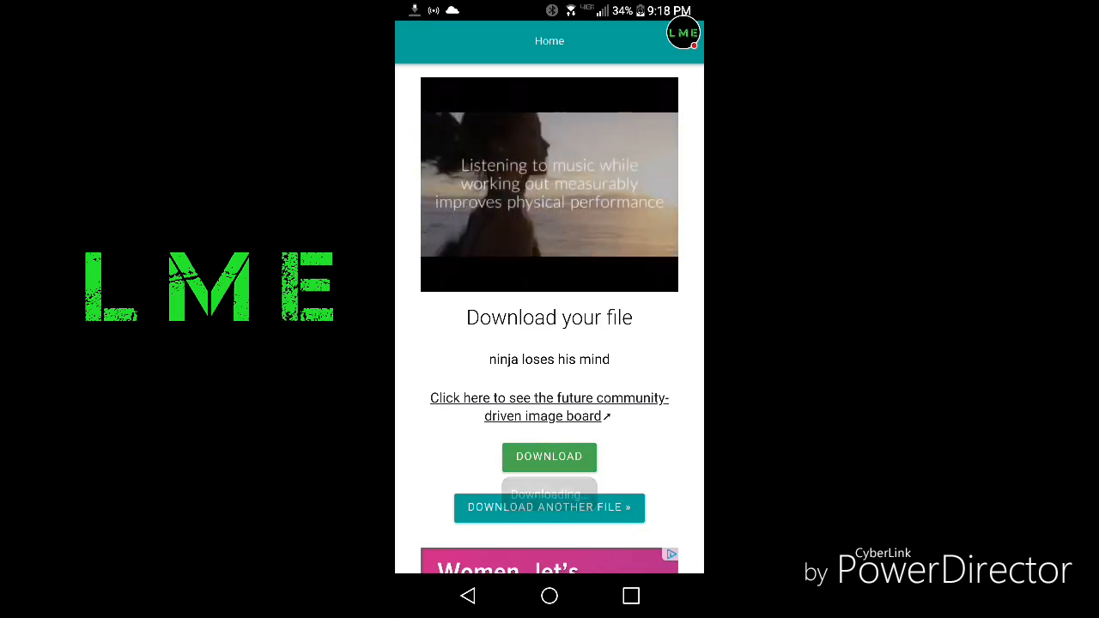